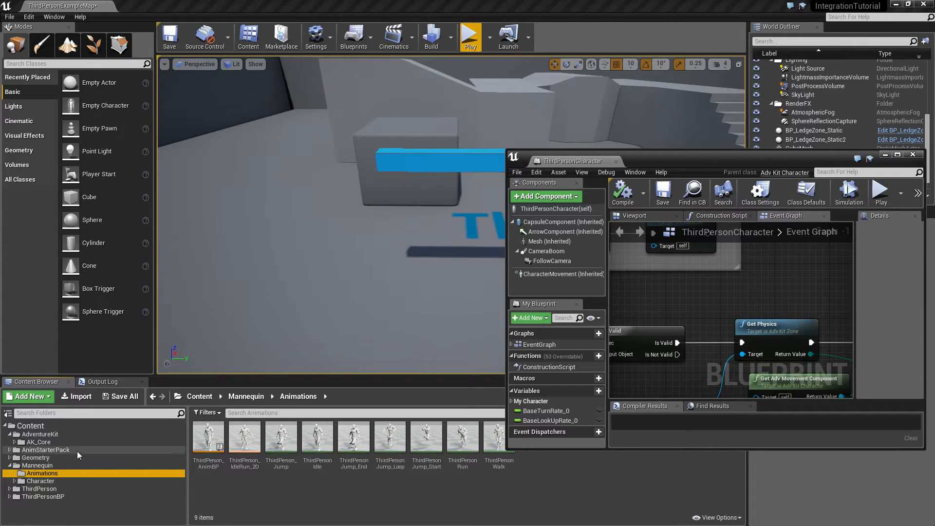
Browse to AnimStarterPack > UE4_Mannequin > Mesh and select its mannequin skeleton
{"action": "left_click", "coordinate": [40, 434]}
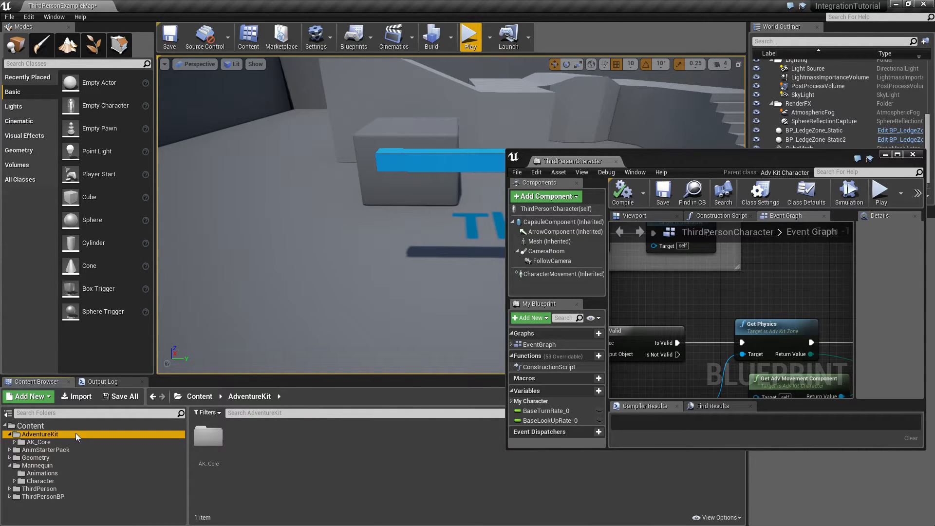
{"action": "left_click", "coordinate": [45, 450]}
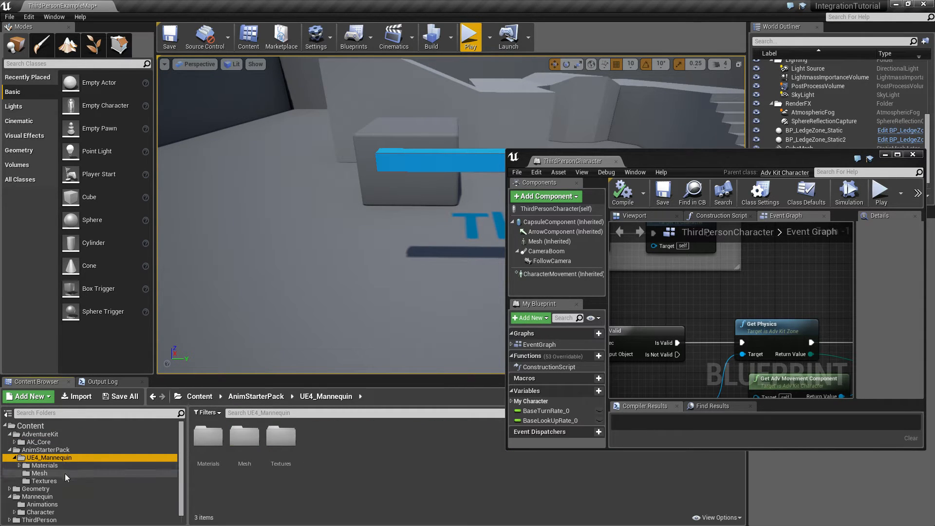
{"action": "left_click", "coordinate": [39, 473]}
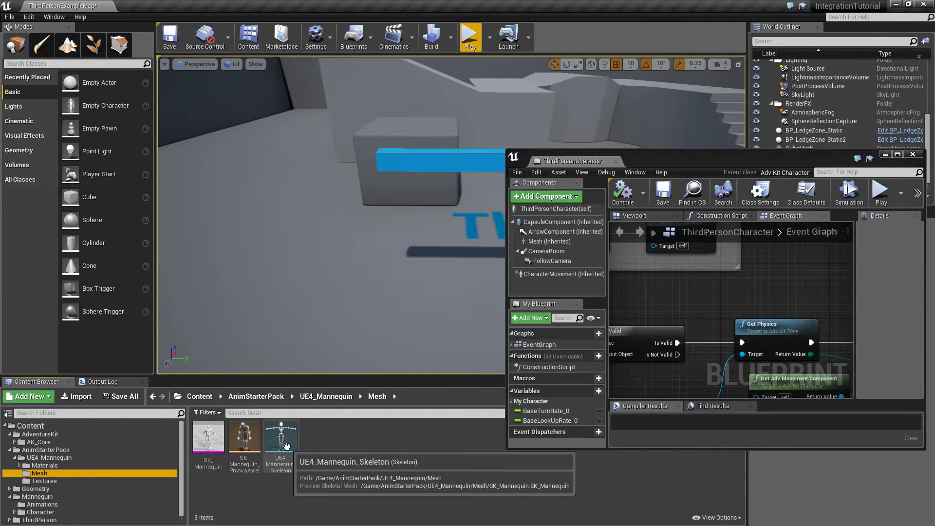
{"action": "left_click", "coordinate": [281, 435]}
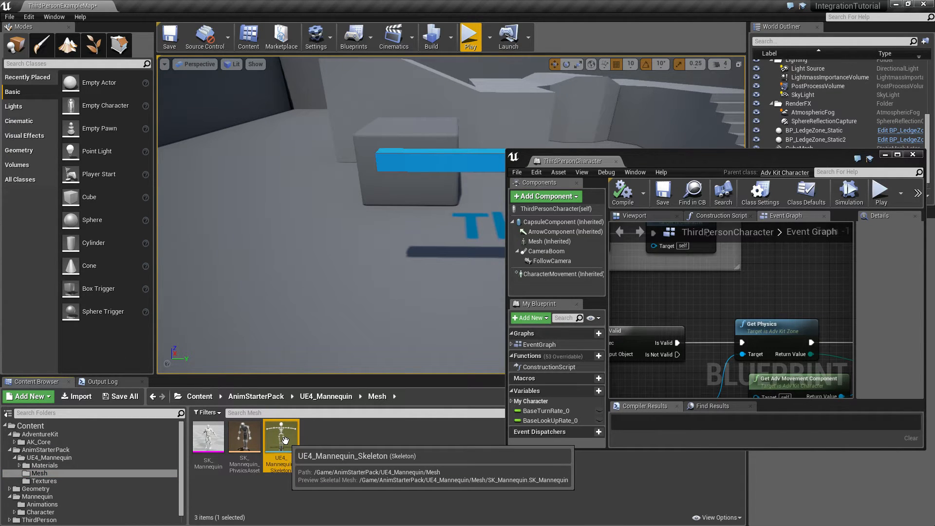
{"action": "mouse_move", "coordinate": [109, 456]}
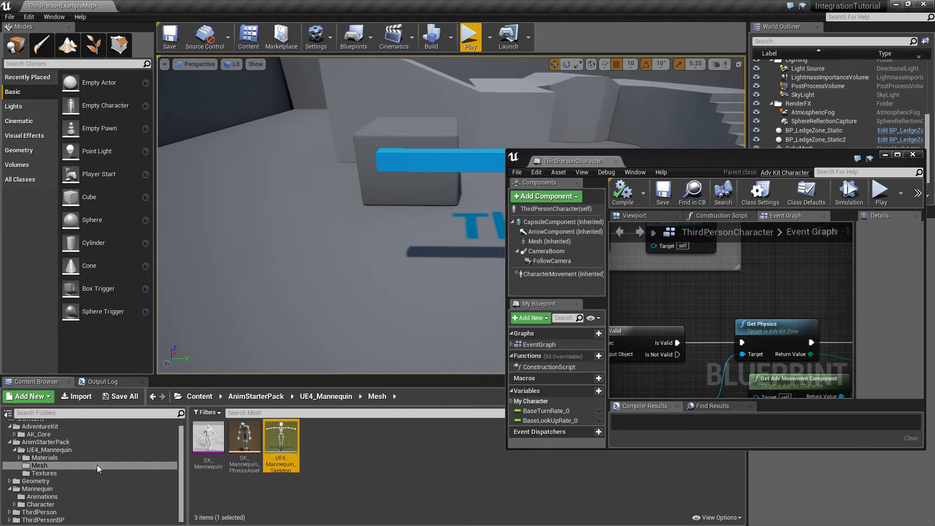
{"action": "mouse_move", "coordinate": [74, 471]}
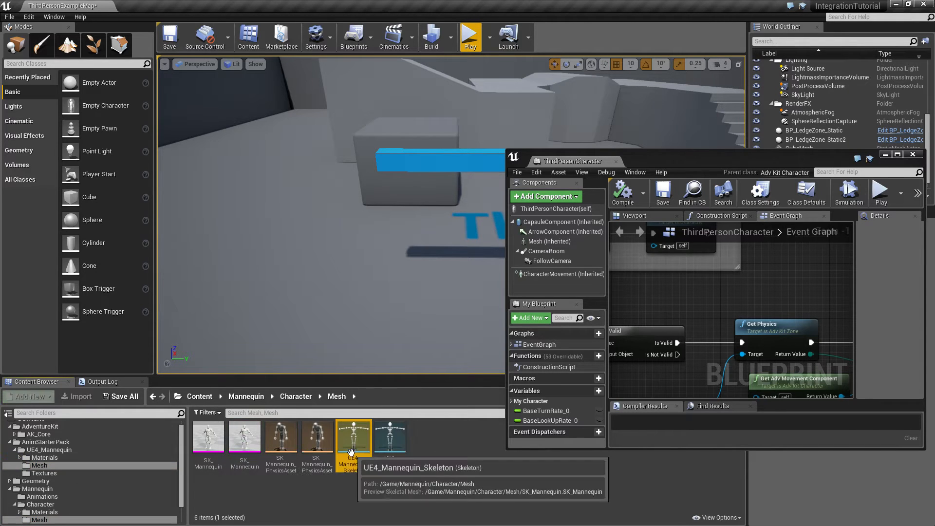
Consolidate both UE4_Mannequin_Skeleton assets into the Character/Mesh skeleton using Replace References
{"action": "left_click", "coordinate": [390, 436]}
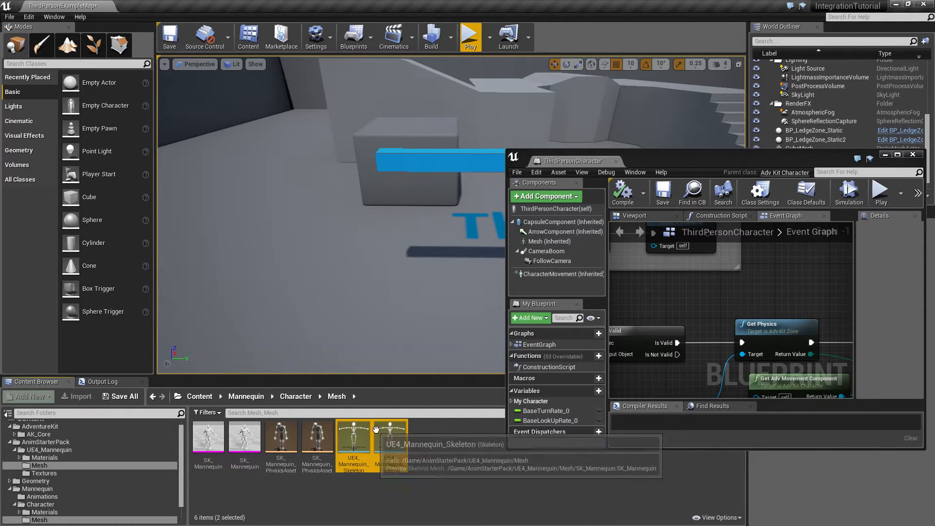
{"action": "right_click", "coordinate": [354, 438]}
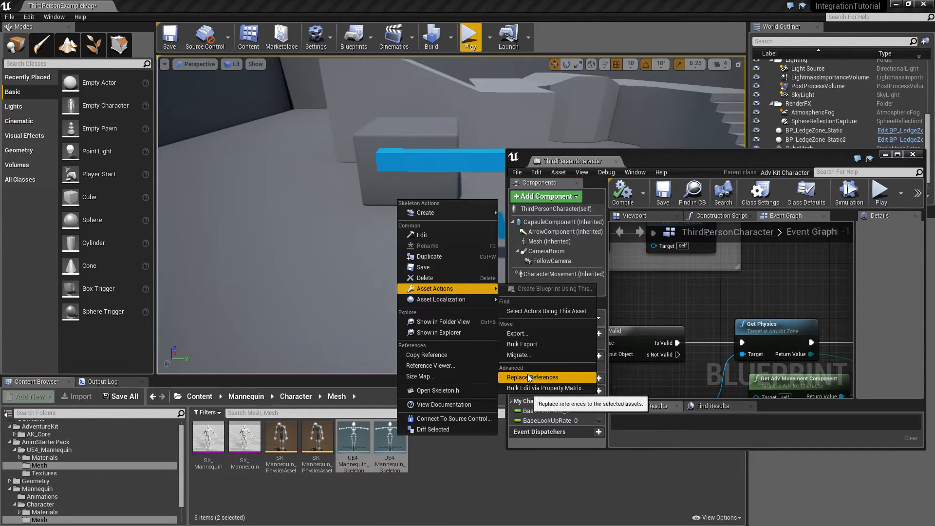
{"action": "left_click", "coordinate": [533, 377]}
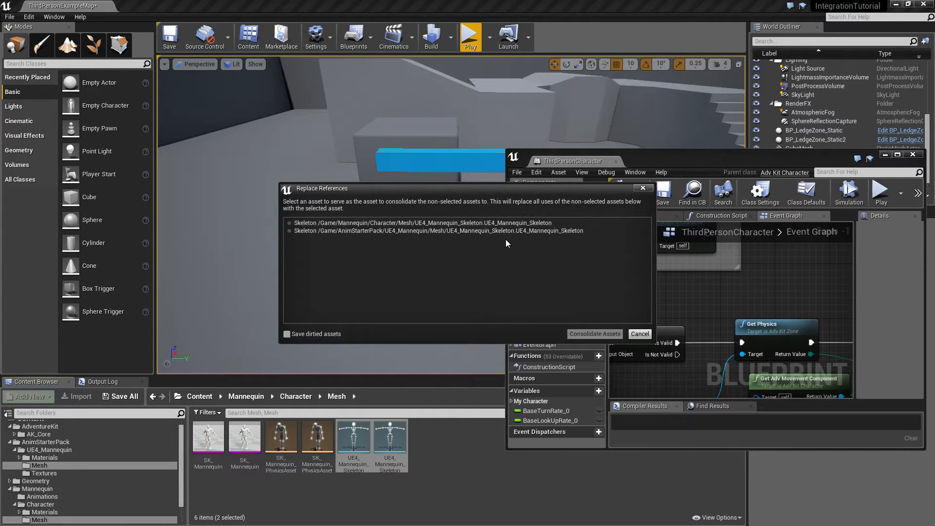
{"action": "mouse_move", "coordinate": [494, 253]}
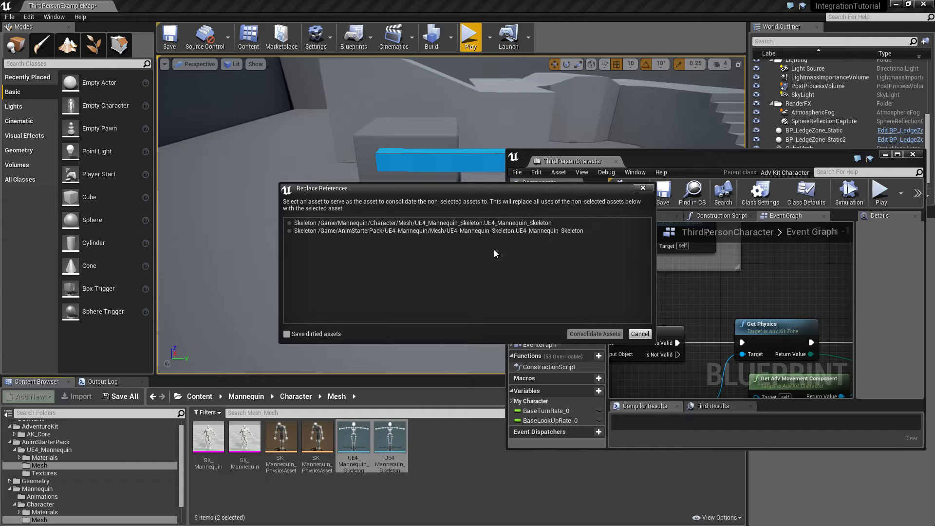
{"action": "mouse_move", "coordinate": [428, 244]}
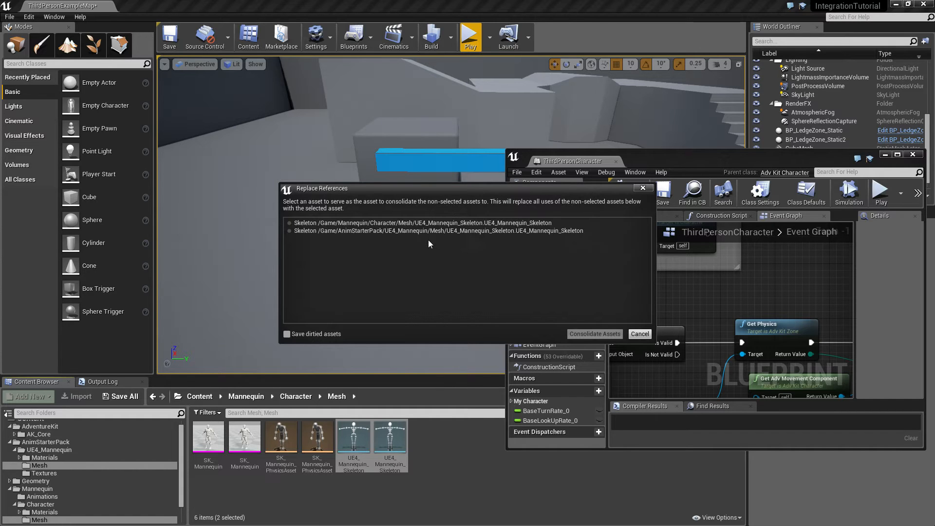
{"action": "left_click", "coordinate": [421, 223]}
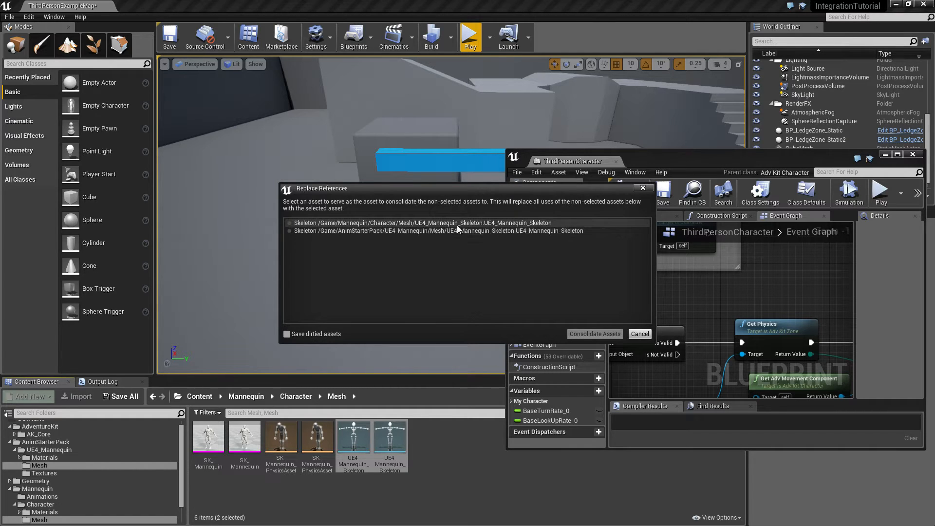
{"action": "left_click", "coordinate": [594, 333]}
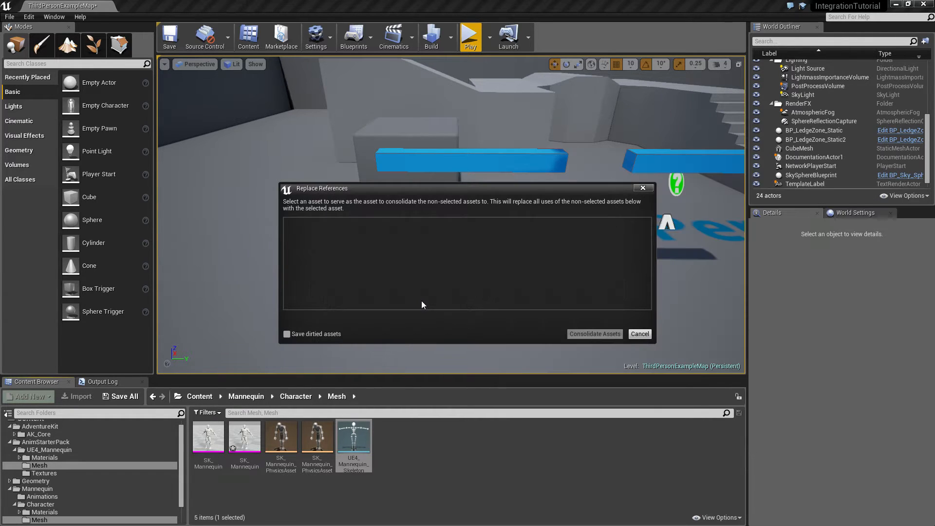
{"action": "left_click", "coordinate": [640, 334]}
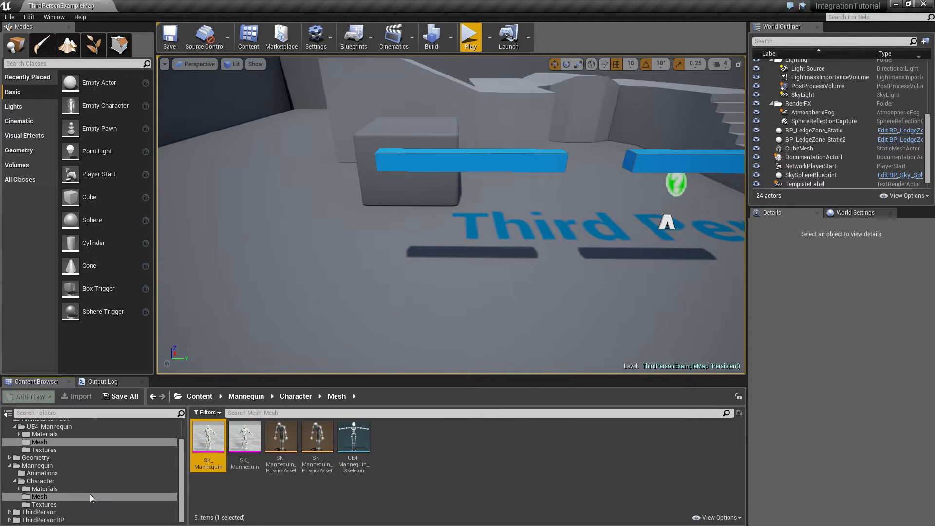
Open ThirdPerson_AnimBP from the Mannequin Animations folder
{"action": "left_click", "coordinate": [41, 512]}
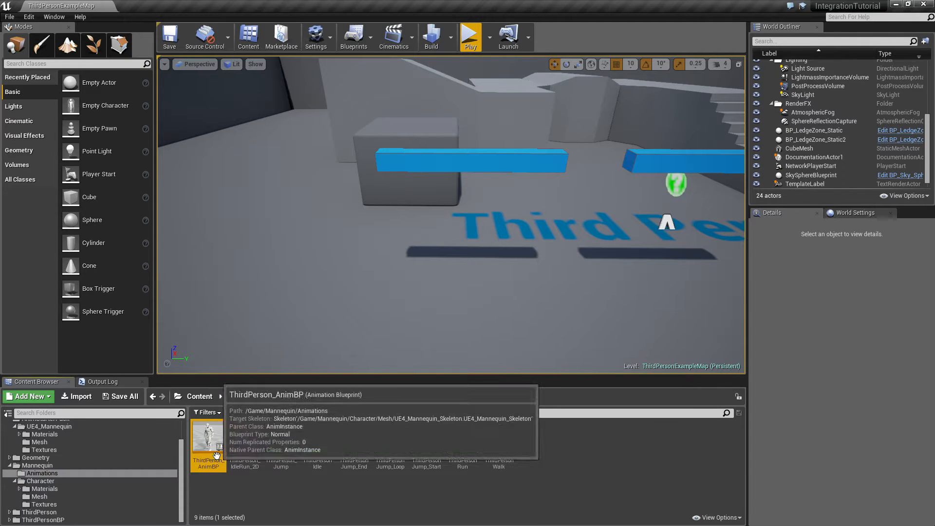
{"action": "double_click", "coordinate": [208, 436]}
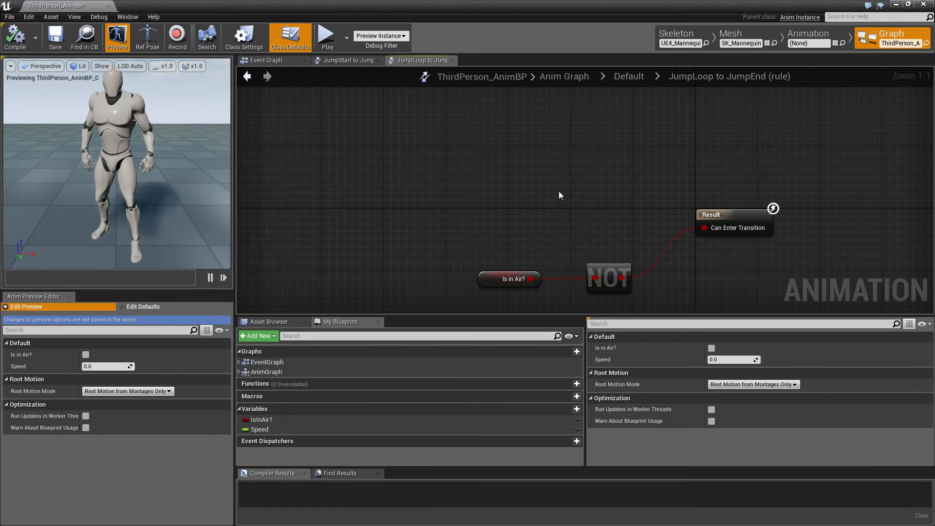
Create a Movement Mode variable of type EAdvKitMovementMode, keeping None as default
{"action": "left_click", "coordinate": [266, 60]}
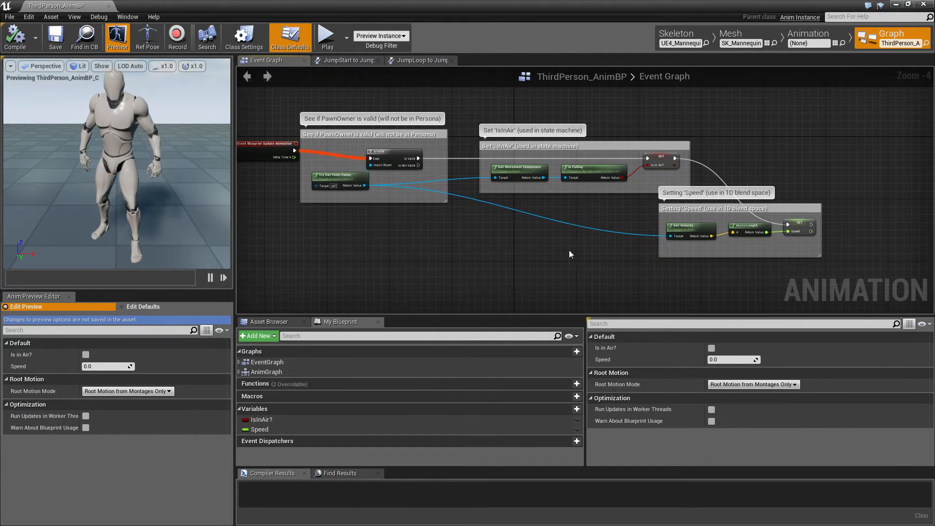
{"action": "mouse_move", "coordinate": [542, 319]}
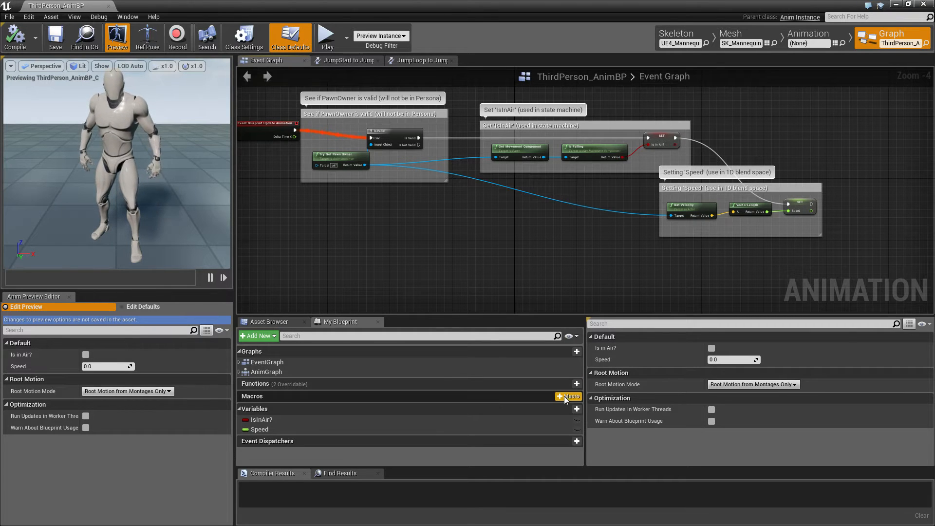
{"action": "left_click", "coordinate": [576, 408]}
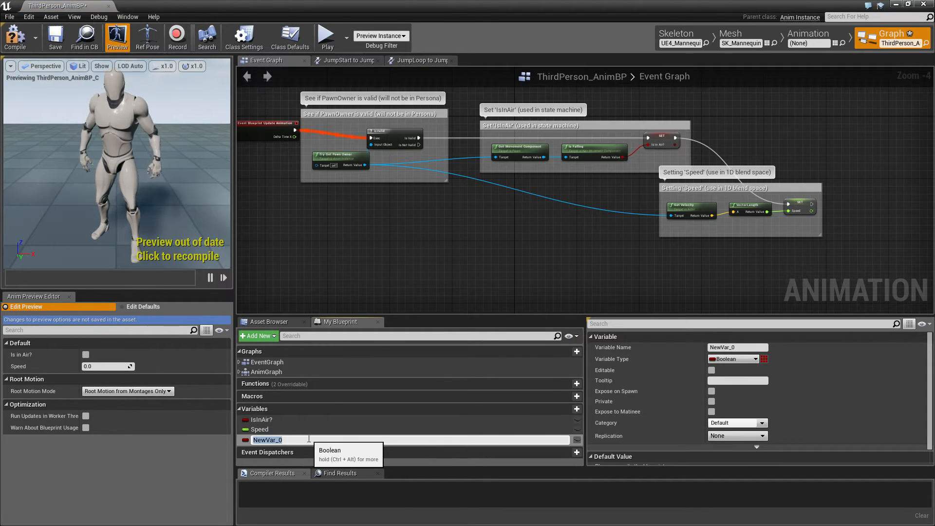
{"action": "type", "text": "Moven"}
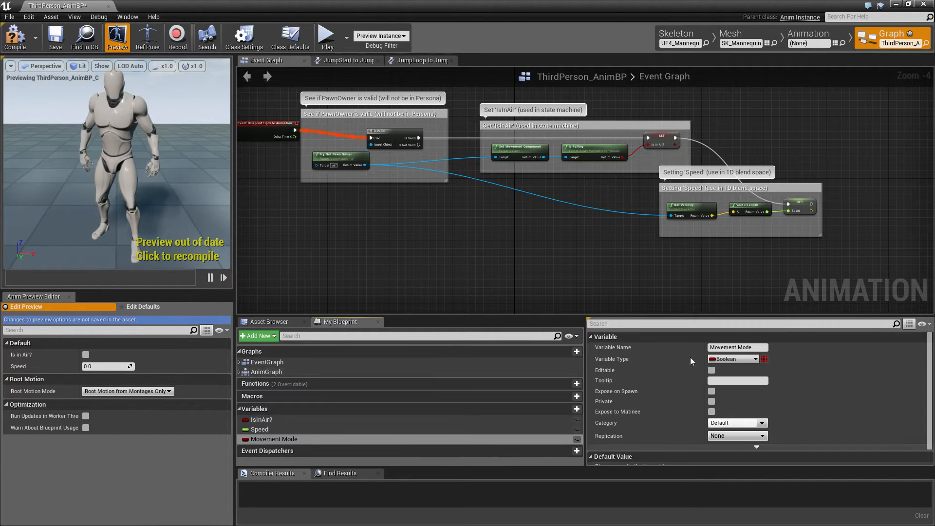
{"action": "left_click", "coordinate": [736, 358]}
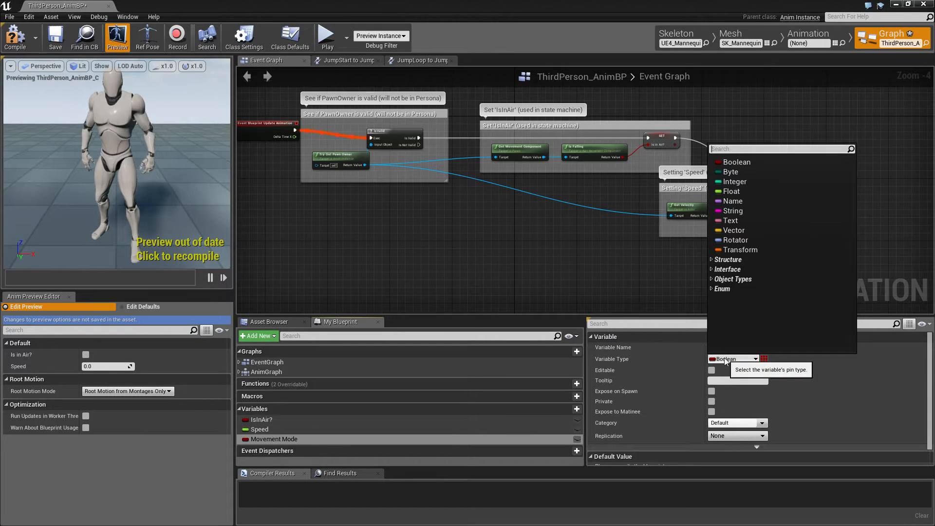
{"action": "type", "text": "advkitmov"}
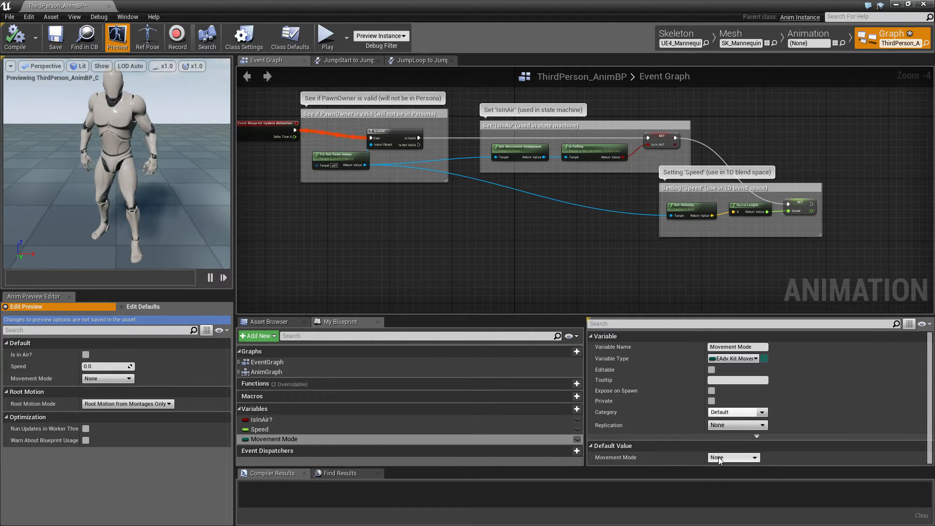
{"action": "left_click", "coordinate": [732, 457]}
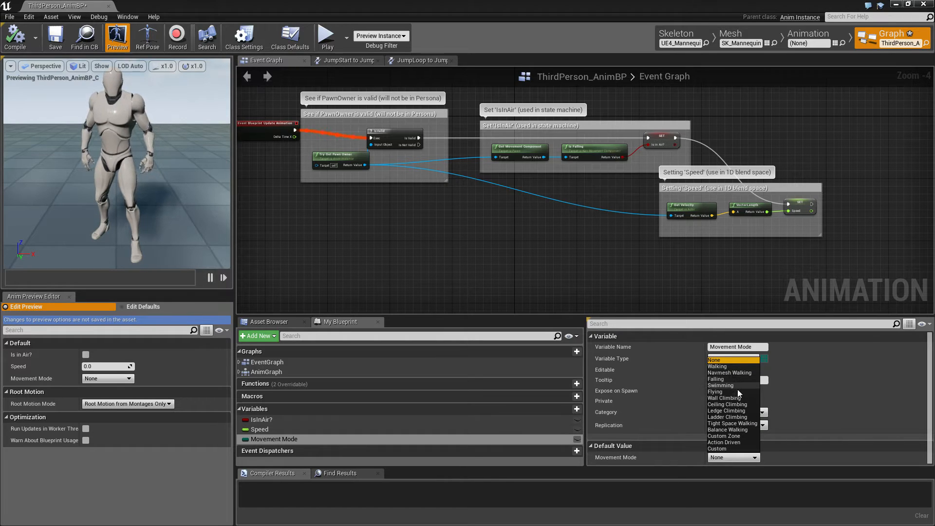
{"action": "left_click", "coordinate": [732, 358]}
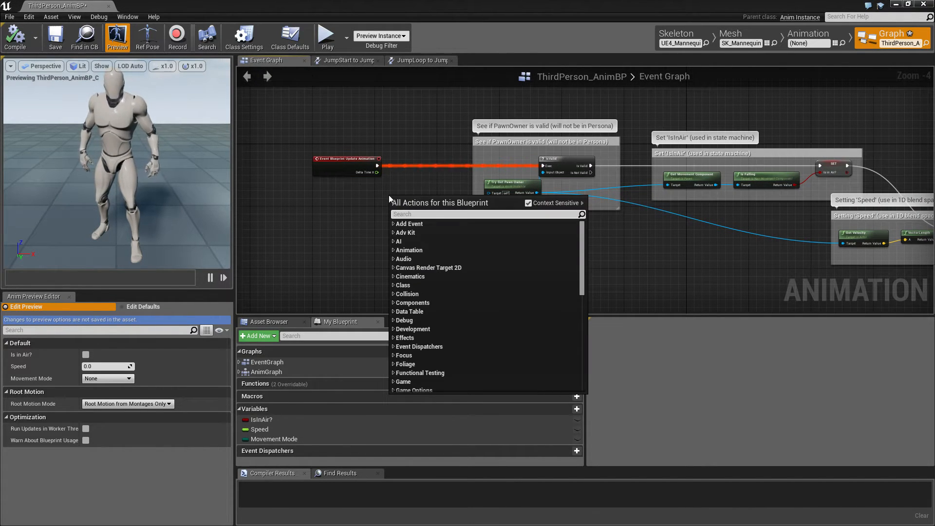
Chain Sequence, Cast To AdvKitCharacter and Adv Movement Component into SET Movement Mode
{"action": "type", "text": "sequence"}
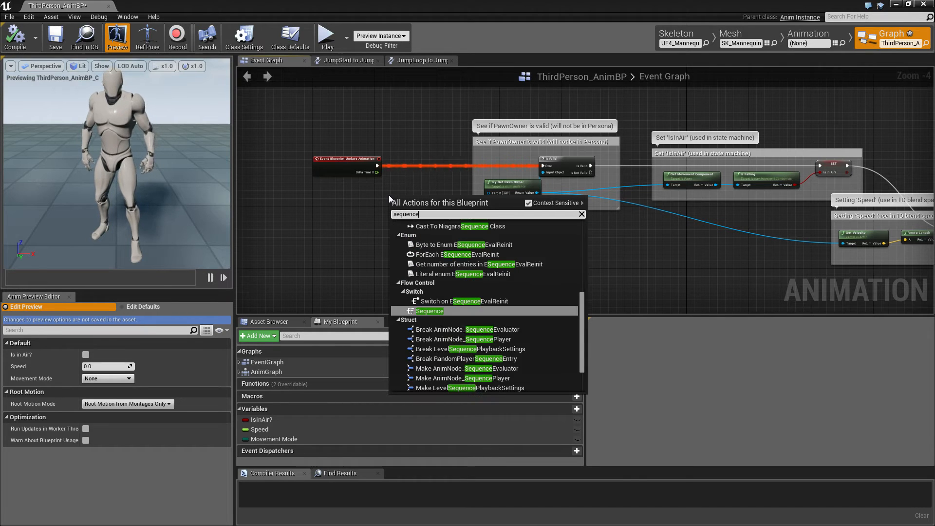
{"action": "left_click", "coordinate": [429, 311]}
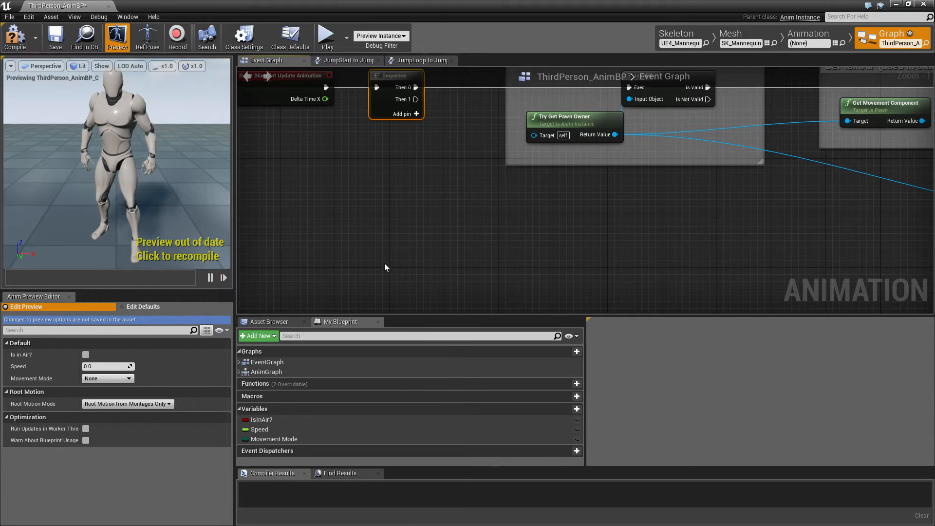
{"action": "mouse_move", "coordinate": [571, 122]}
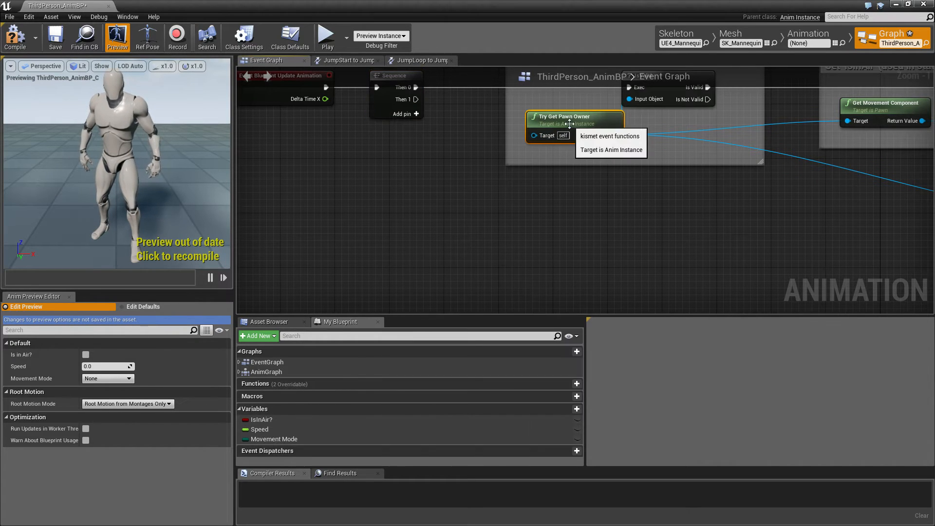
{"action": "left_click_drag", "start_coordinate": [573, 117], "coordinate": [423, 259]}
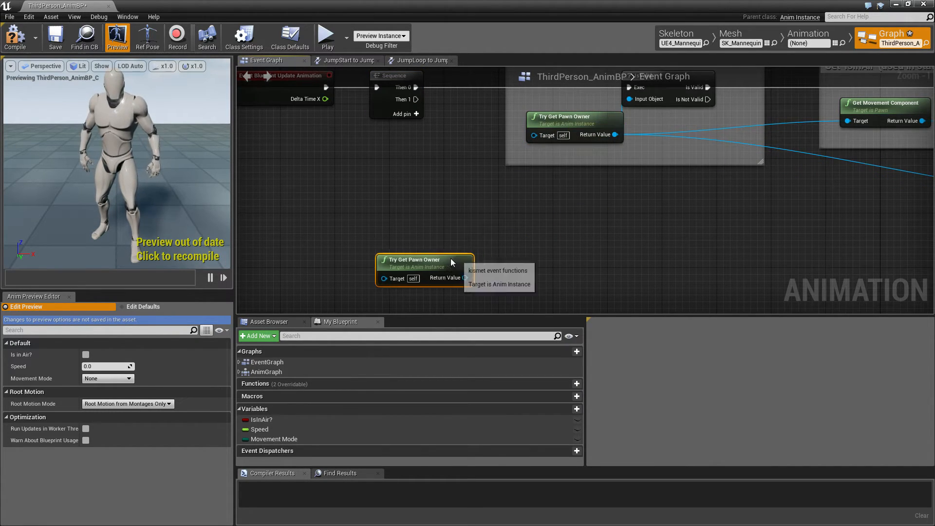
{"action": "type", "text": "adv"}
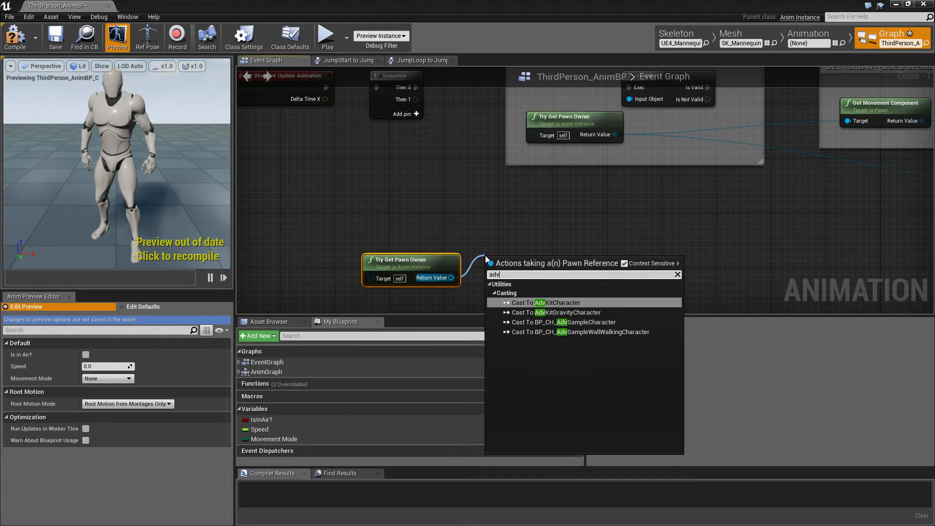
{"action": "left_click", "coordinate": [548, 302]}
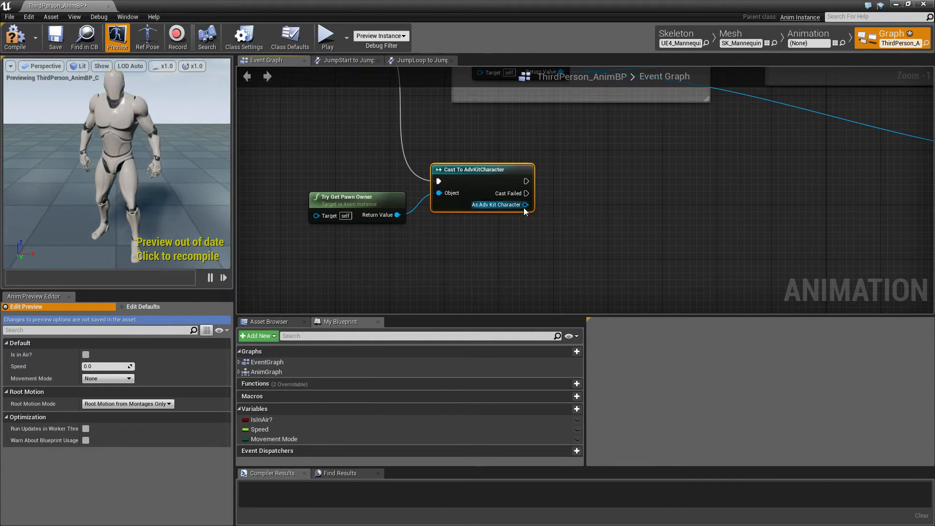
{"action": "left_click_drag", "start_coordinate": [525, 204], "coordinate": [545, 218]}
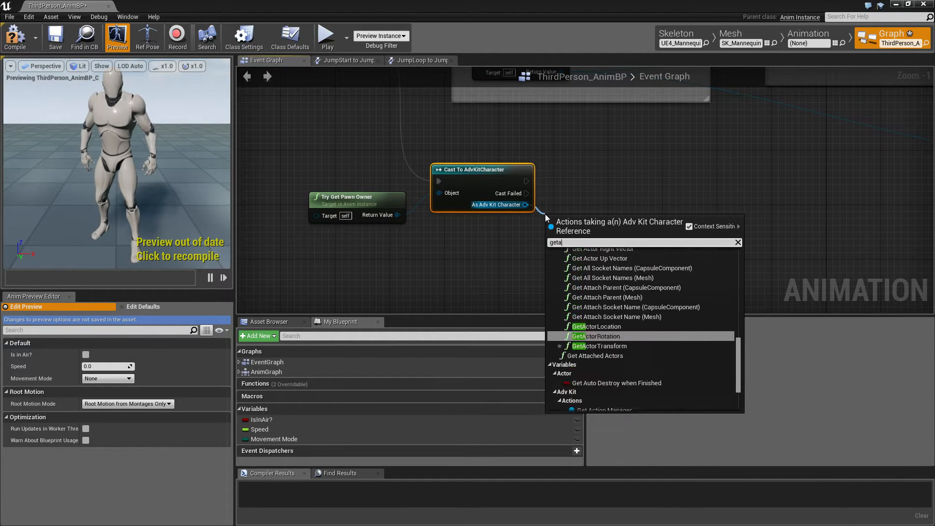
{"action": "left_click", "coordinate": [599, 335]}
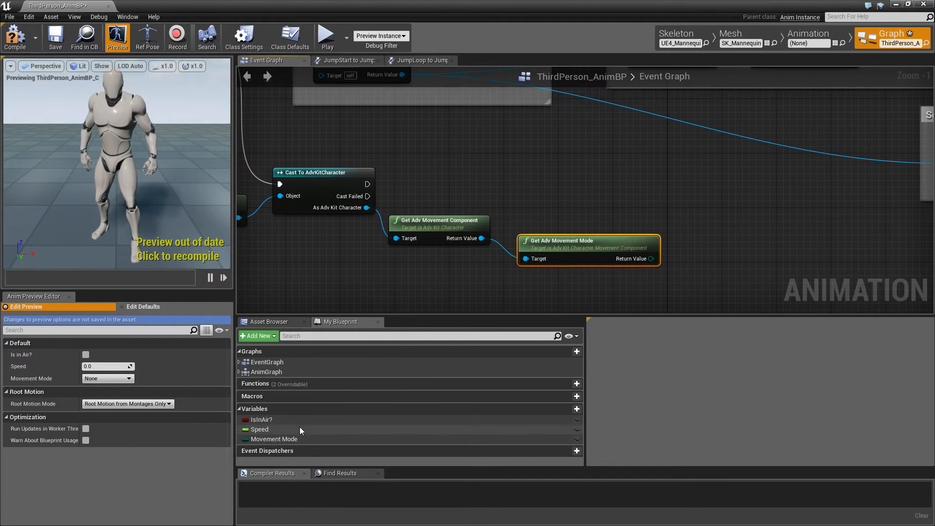
{"action": "left_click", "coordinate": [274, 439]}
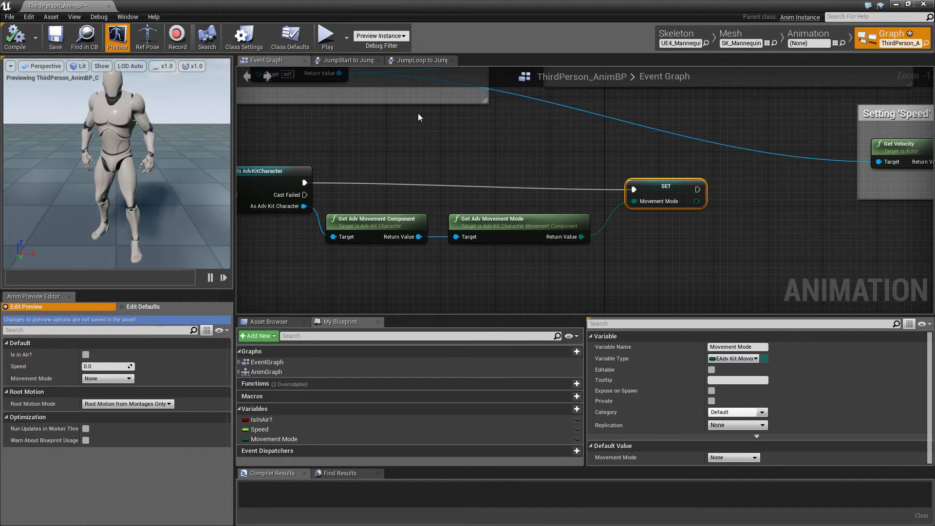
{"action": "mouse_move", "coordinate": [399, 293]}
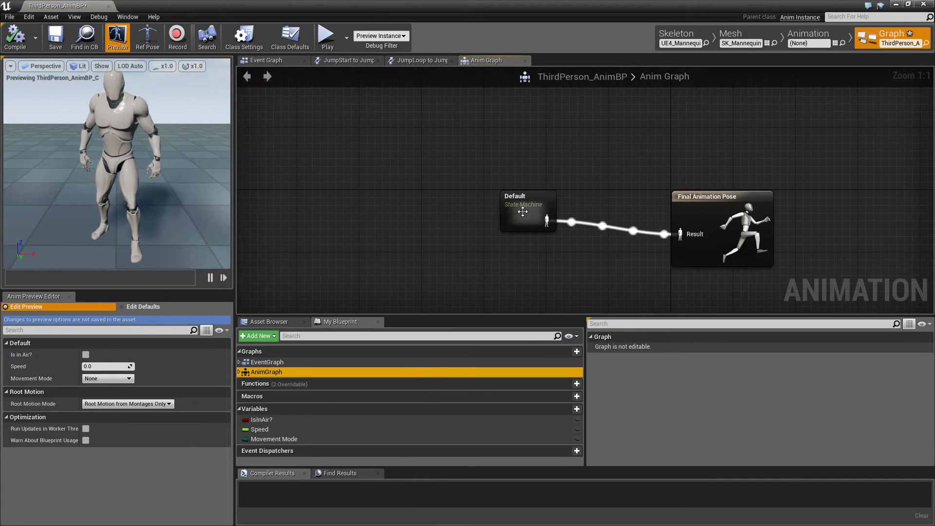
Add a Ledge Climbing state from Idle/Run, transitioning when Movement Mode equals Ledge Climbing
{"action": "double_click", "coordinate": [526, 212]}
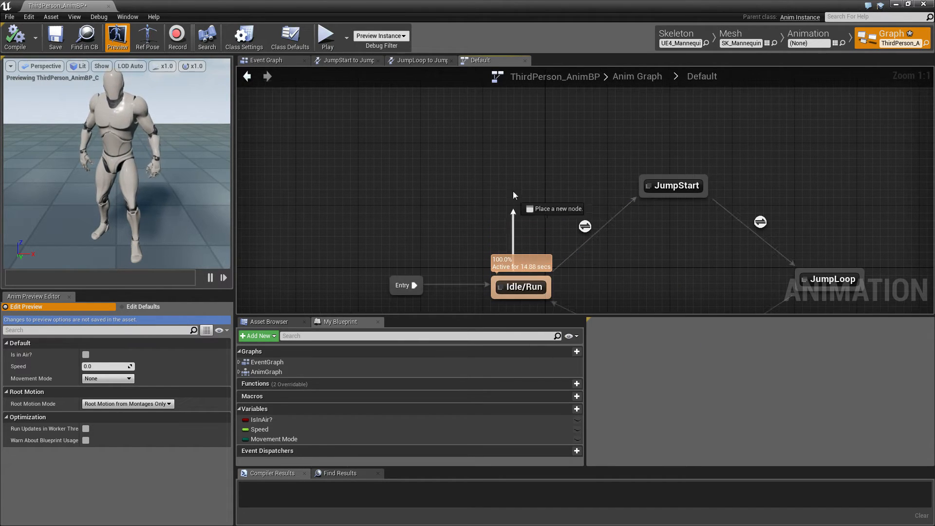
{"action": "left_click", "coordinate": [531, 173]}
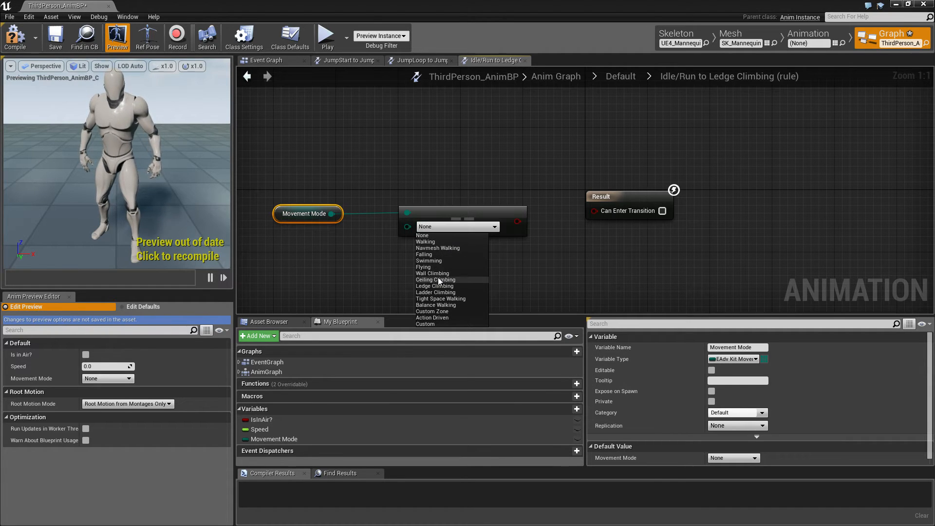
{"action": "left_click", "coordinate": [434, 286]}
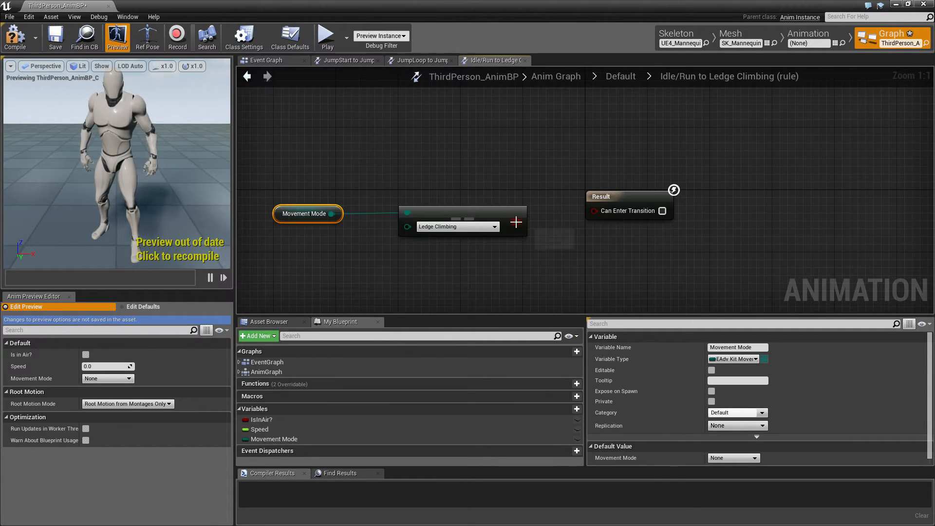
{"action": "left_click", "coordinate": [481, 60]}
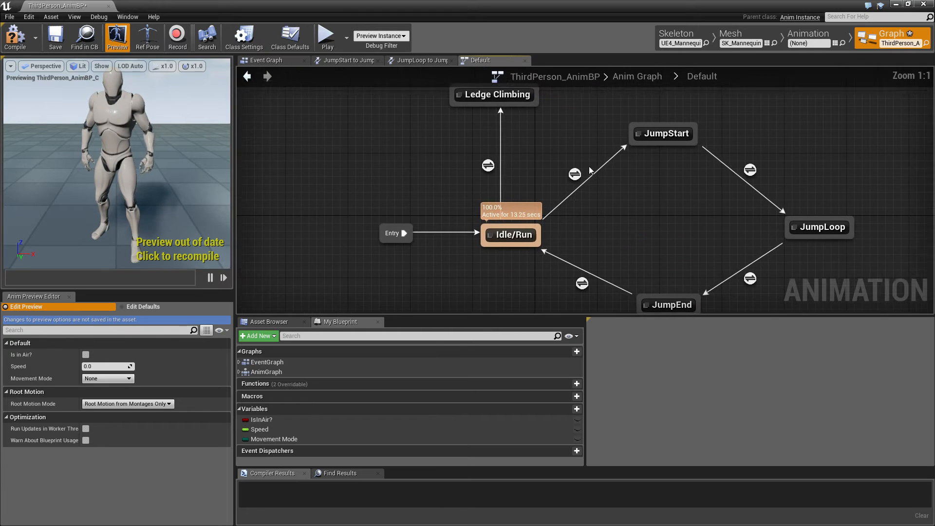
{"action": "mouse_move", "coordinate": [488, 185]}
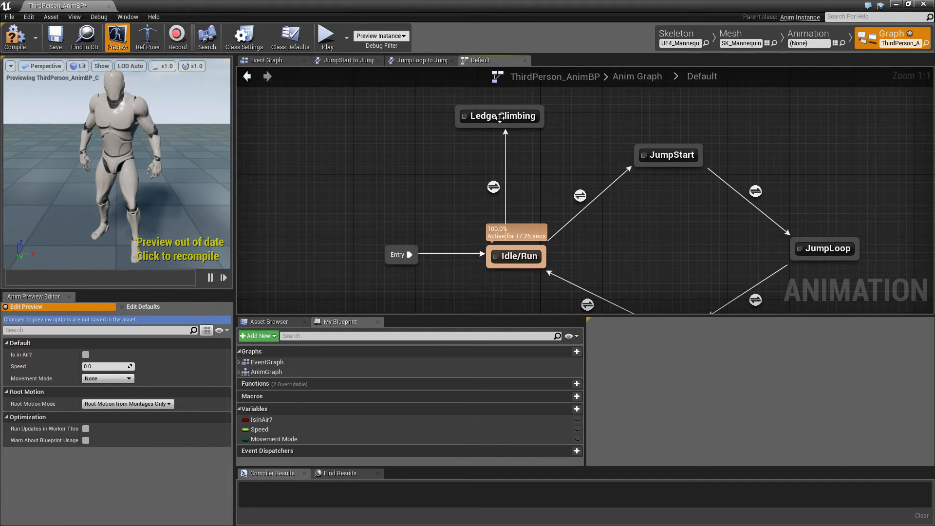
{"action": "double_click", "coordinate": [499, 115]}
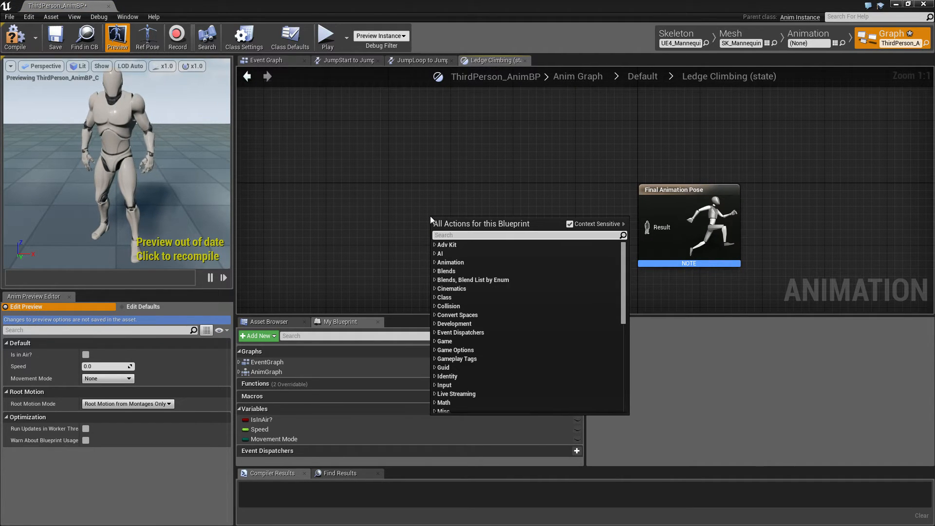
Add a Ledge_BlendSpace blendspace player inside the Ledge Climbing state graph
{"action": "type", "text": "ledge blen"}
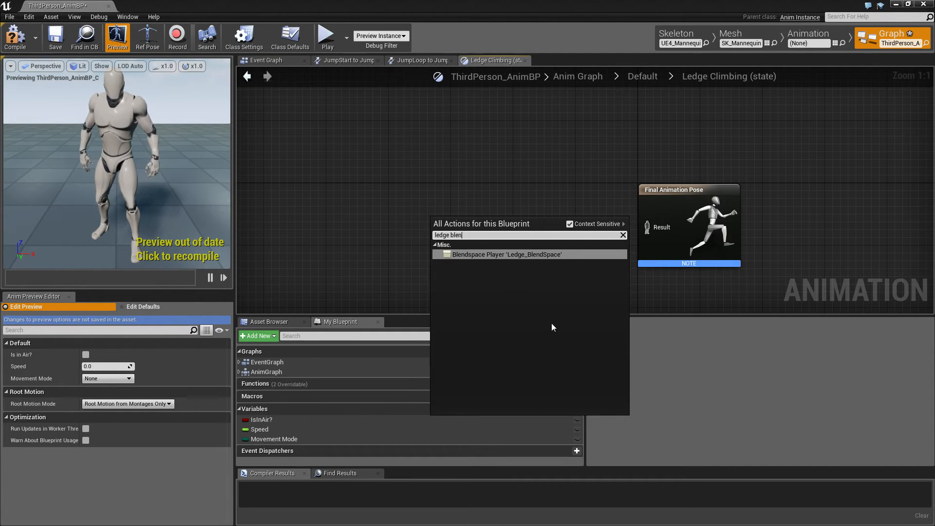
{"action": "left_click", "coordinate": [505, 254]}
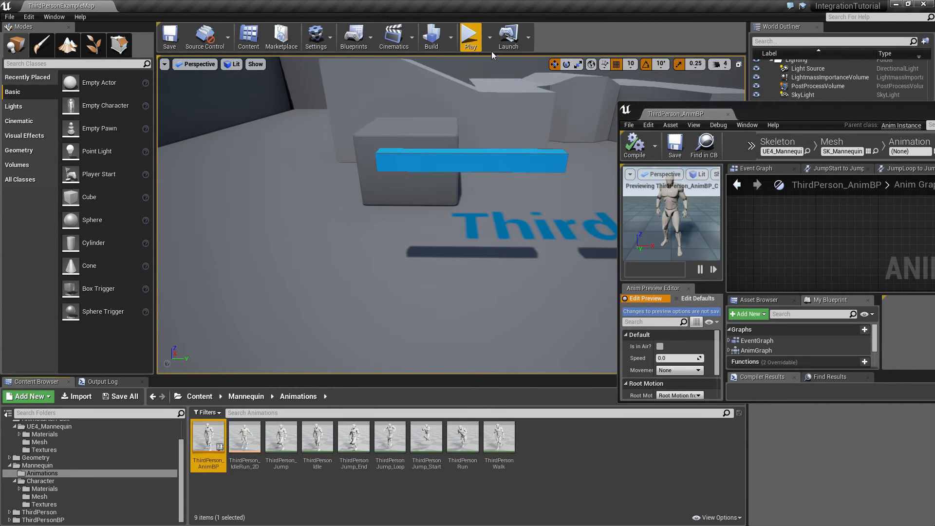
Back in the AnimBP, try dragging the Speed variable into the Ledge Climbing graph
{"action": "left_click", "coordinate": [470, 34]}
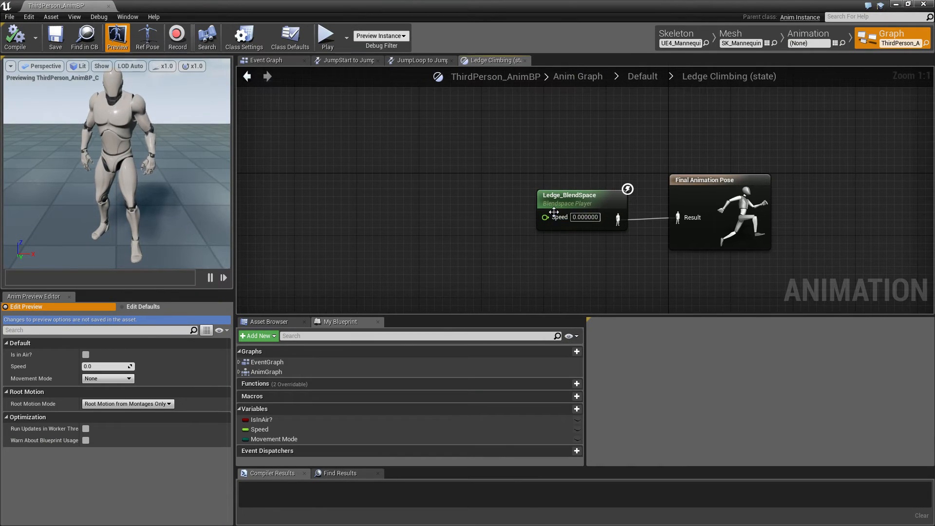
{"action": "left_click", "coordinate": [258, 429]}
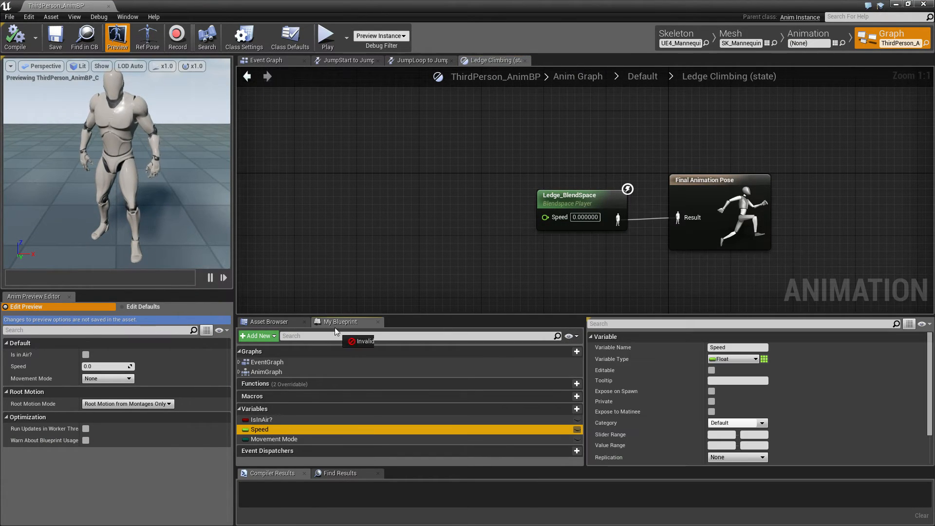
{"action": "left_click_drag", "start_coordinate": [259, 428], "coordinate": [474, 220]}
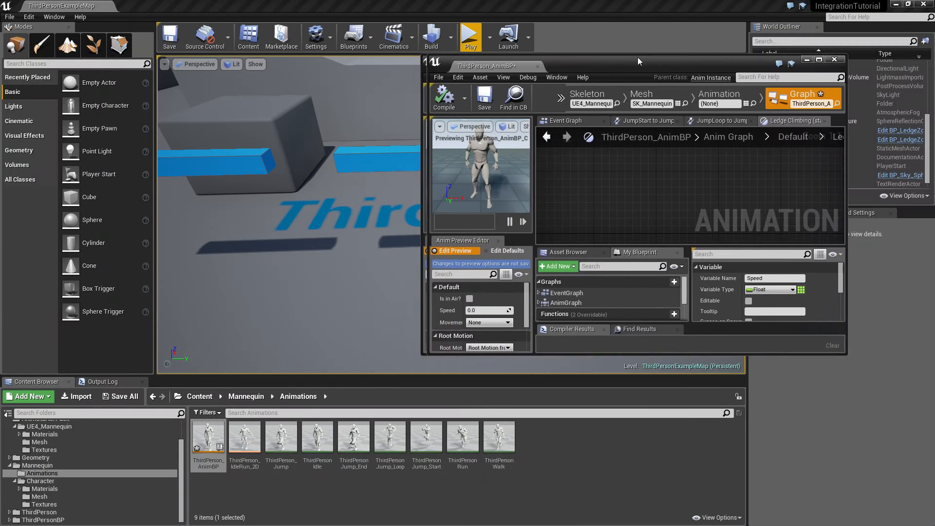
Restore the ThirdPerson_AnimBP editor to view the Setting Speed nodes
{"action": "left_click", "coordinate": [469, 36]}
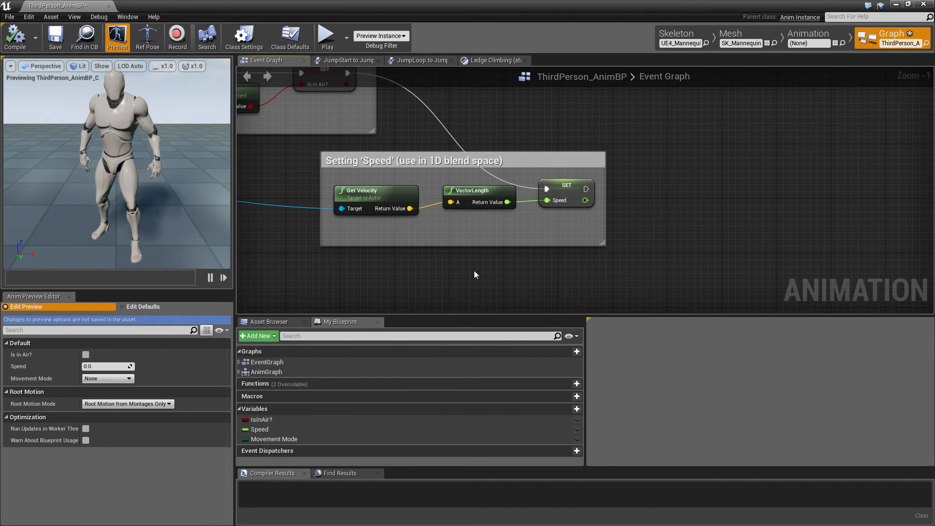
Add Get Actor Transform feeding an Inverse Transform Direction node for the velocity
{"action": "type", "text": "get actor transf"}
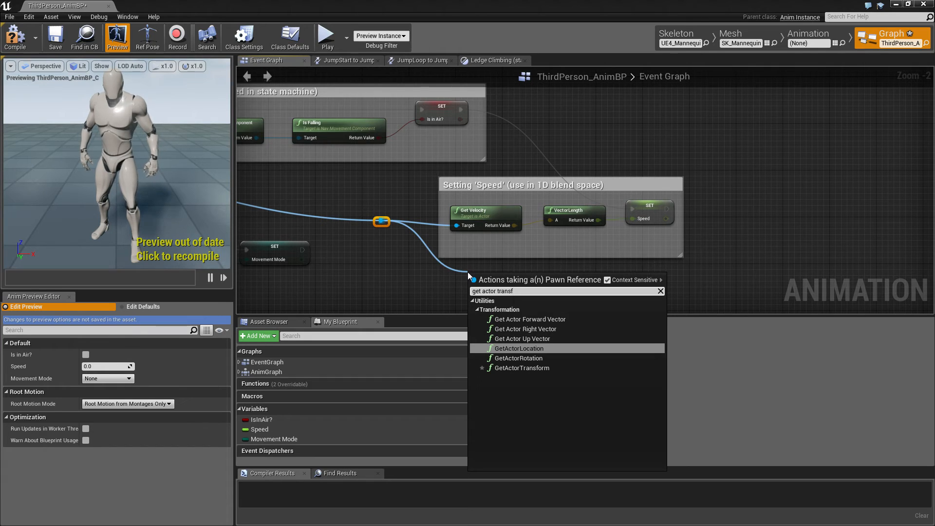
{"action": "left_click", "coordinate": [521, 368]}
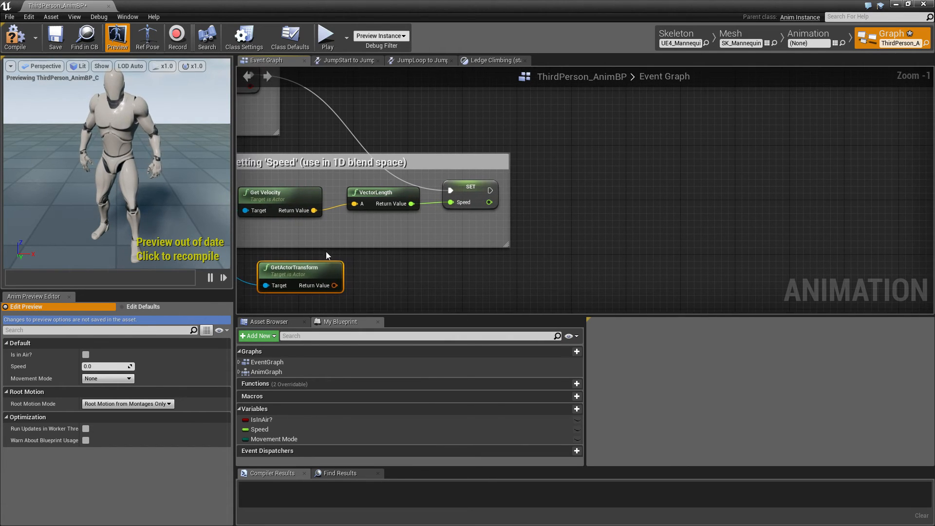
{"action": "left_click_drag", "start_coordinate": [335, 285], "coordinate": [433, 291]}
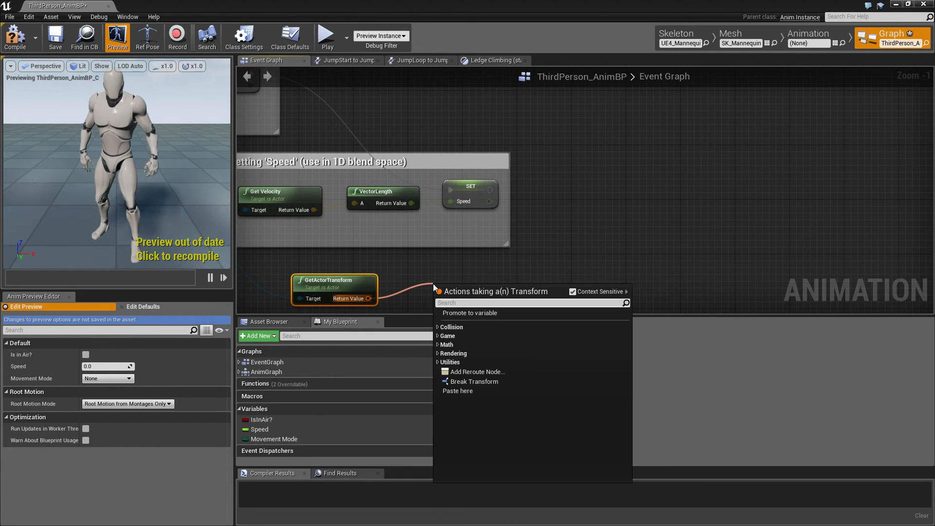
{"action": "type", "text": "inv"}
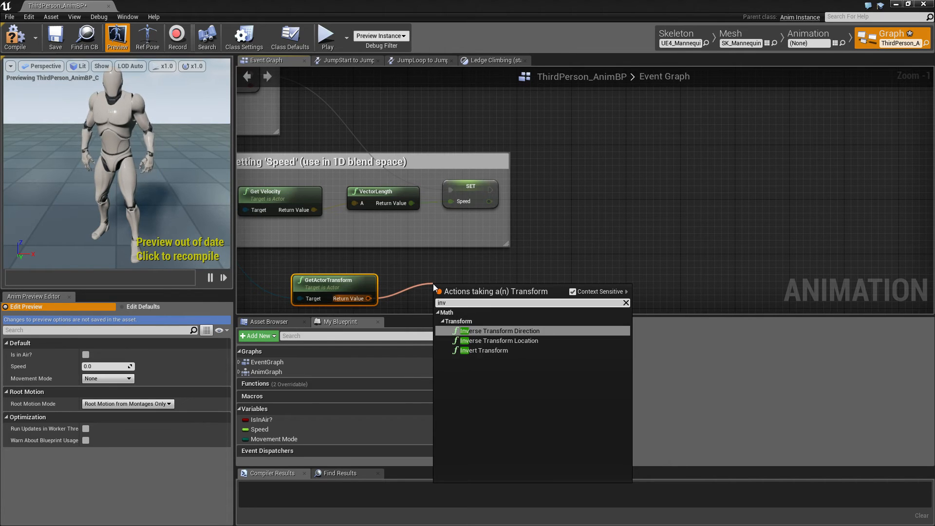
{"action": "left_click", "coordinate": [500, 330]}
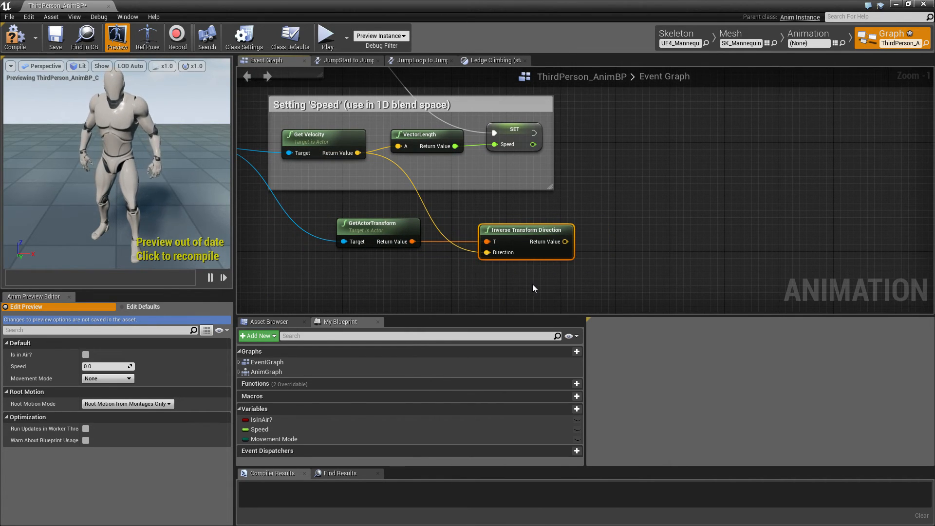
{"action": "mouse_move", "coordinate": [531, 279]}
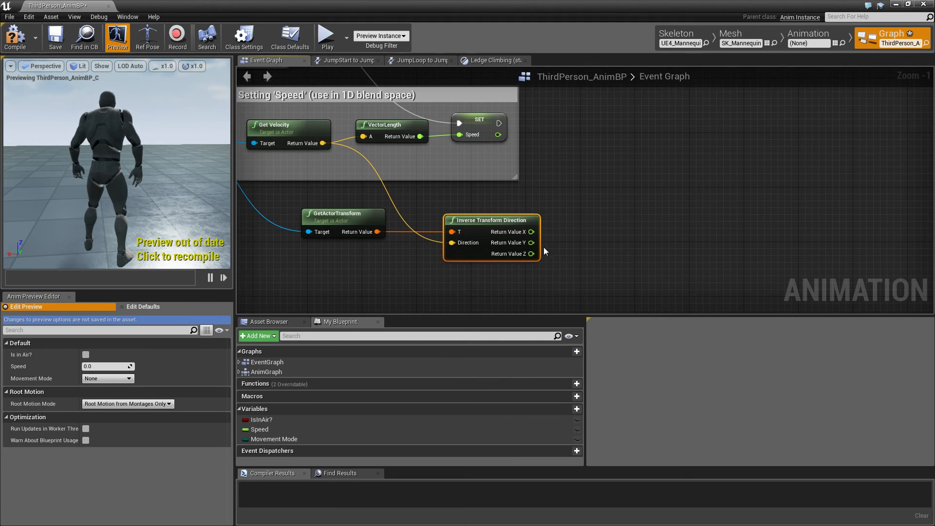
Promote the local-space direction to a Local Velocity variable, then return to Ledge Climbing
{"action": "left_click_drag", "start_coordinate": [530, 232], "coordinate": [557, 246]}
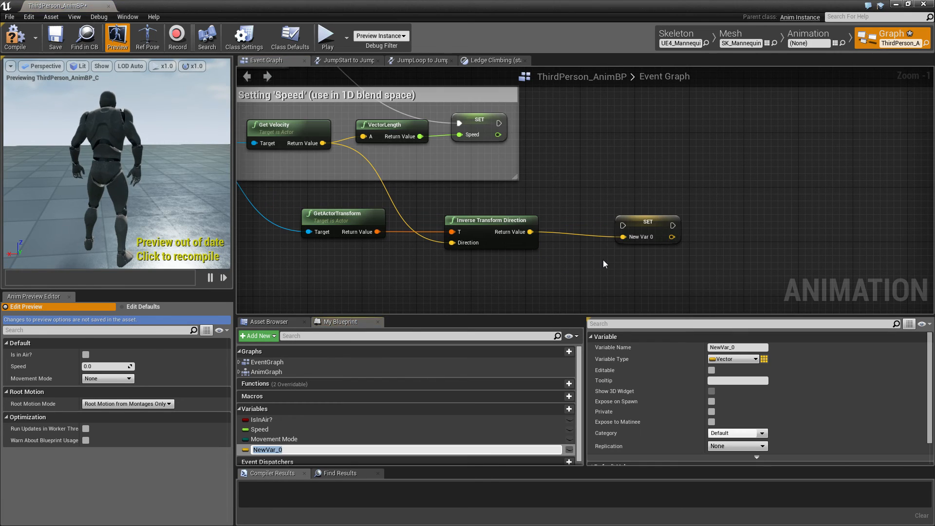
{"action": "type", "text": "Local Ve"}
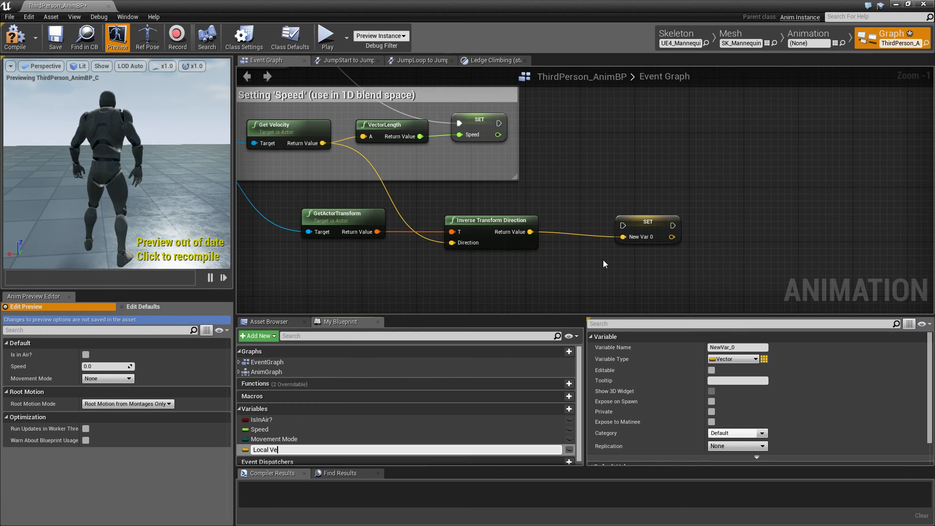
{"action": "type", "text": "Local Velocity"}
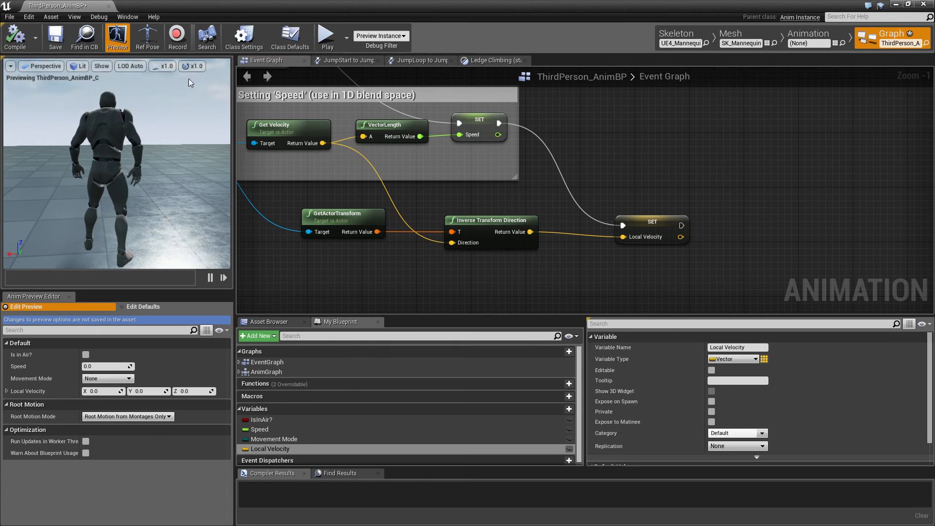
{"action": "left_click", "coordinate": [492, 59]}
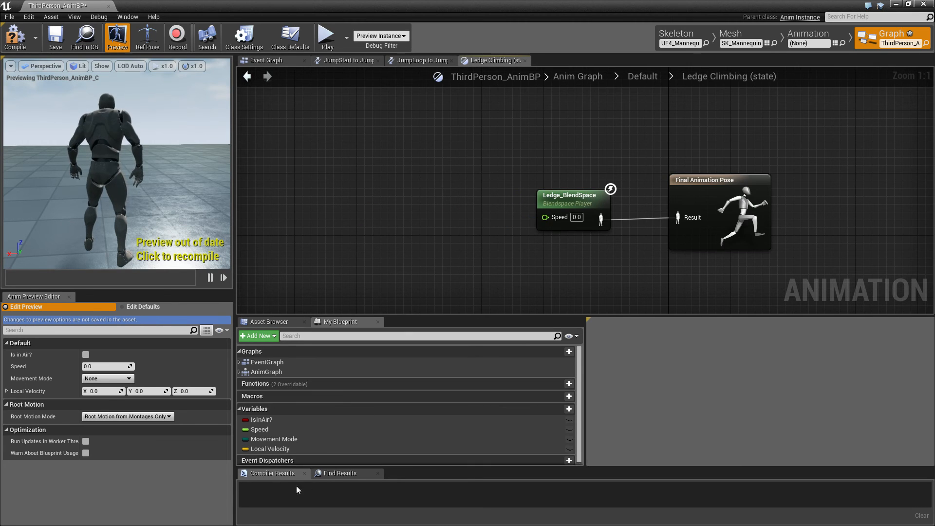
Split the Local Velocity pin into X, Y, Z and wire Y into Ledge_BlendSpace Speed
{"action": "left_click_drag", "start_coordinate": [269, 448], "coordinate": [412, 205]}
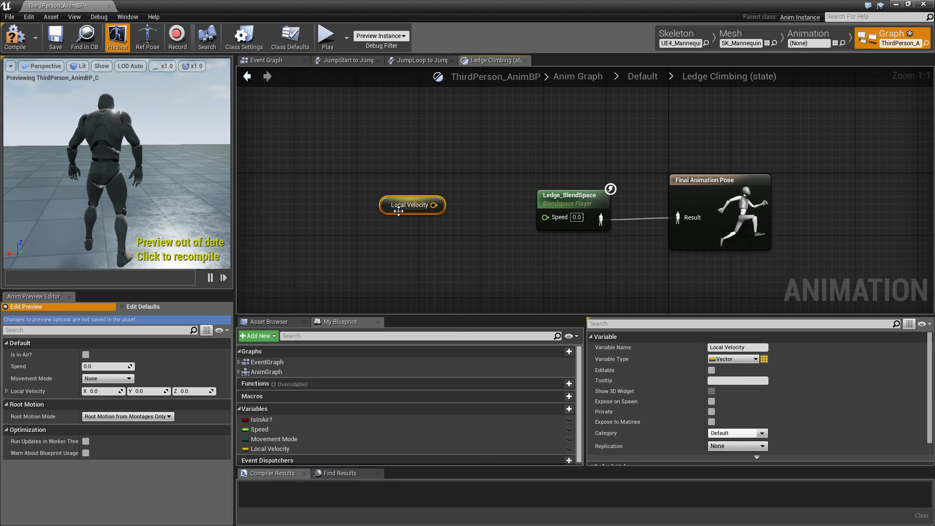
{"action": "right_click", "coordinate": [435, 204]}
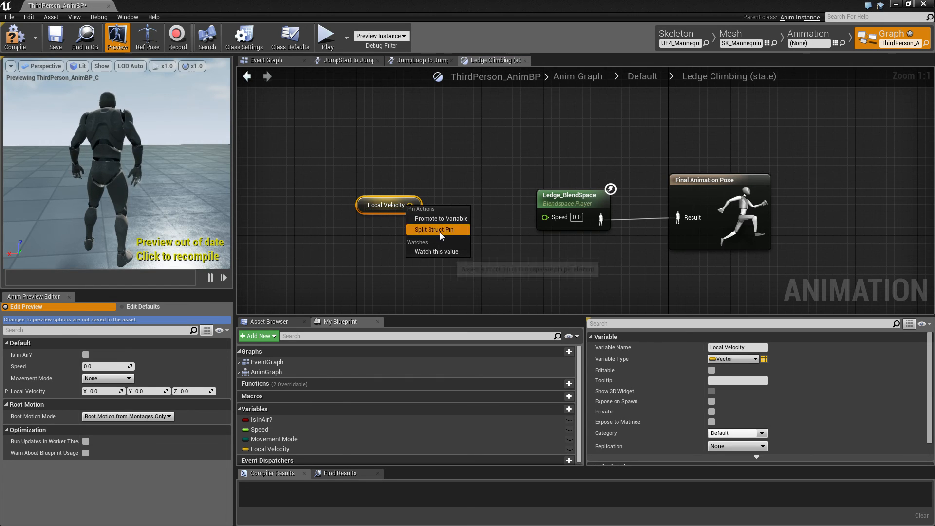
{"action": "left_click", "coordinate": [436, 230]}
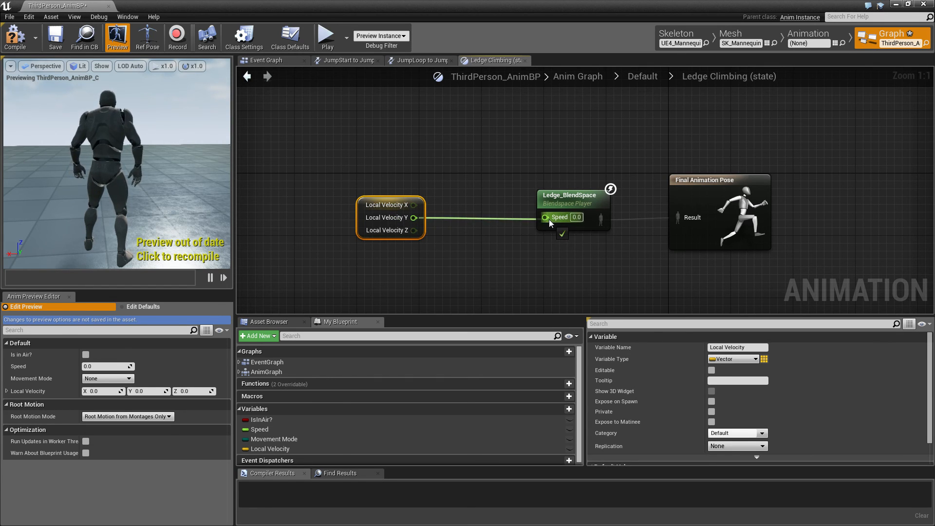
{"action": "left_click", "coordinate": [15, 36]}
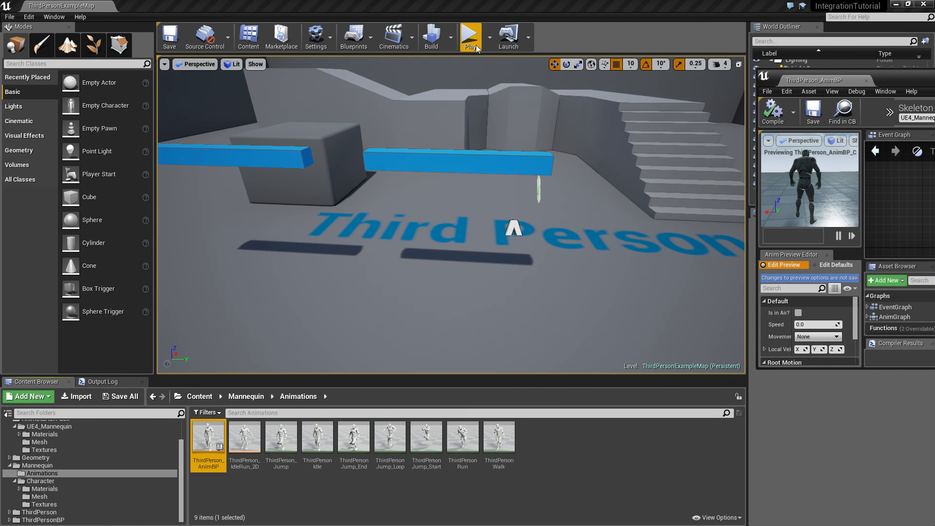
{"action": "left_click", "coordinate": [470, 33]}
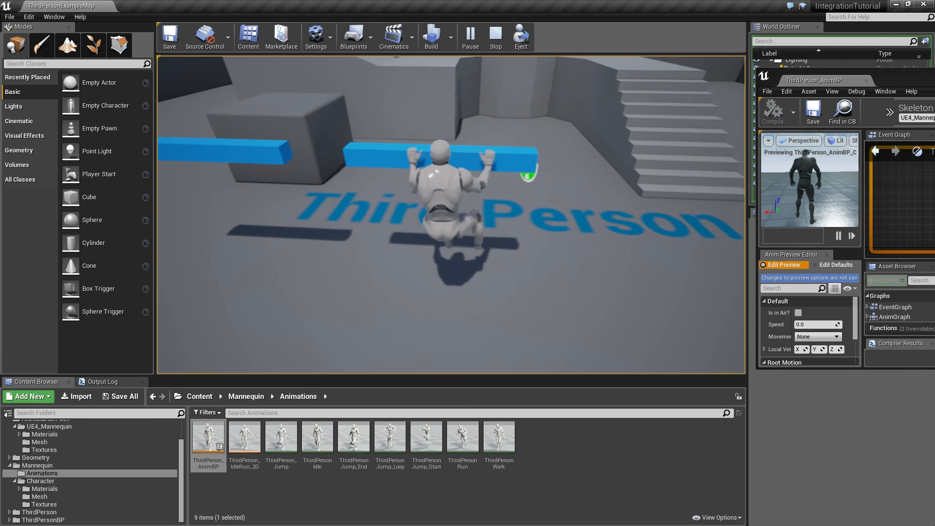
{"action": "left_click", "coordinate": [495, 37]}
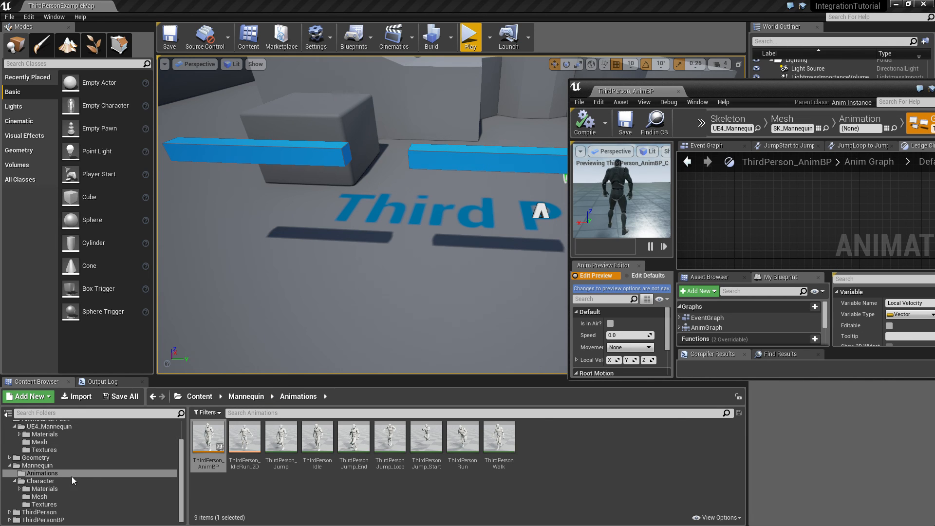
{"action": "left_click", "coordinate": [43, 520]}
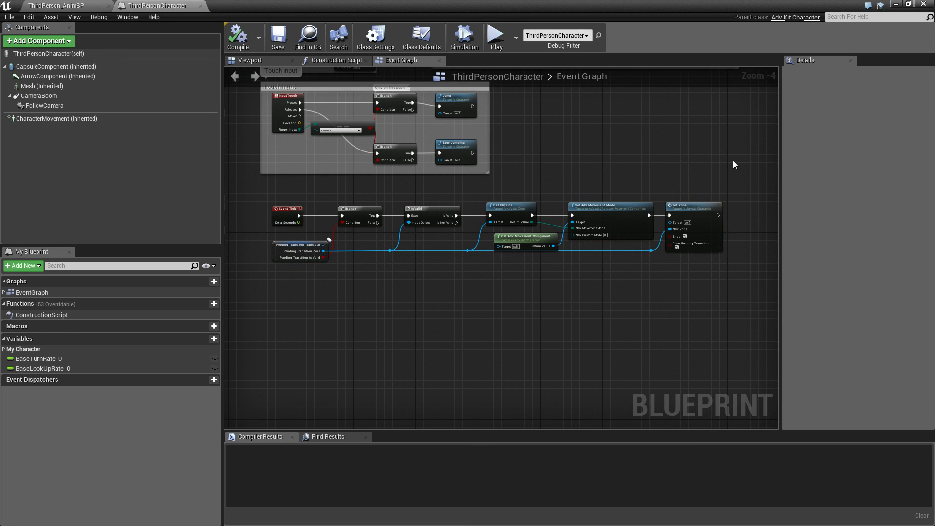
{"action": "mouse_move", "coordinate": [742, 186]}
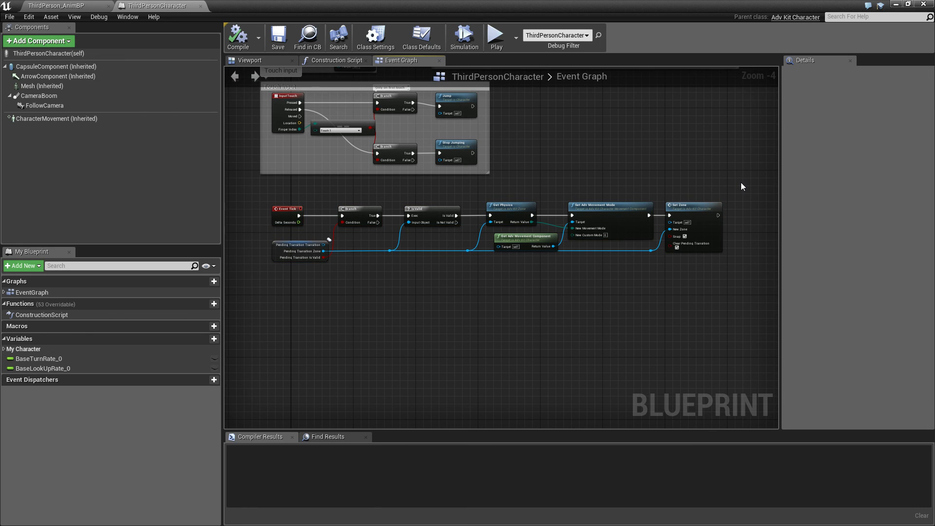